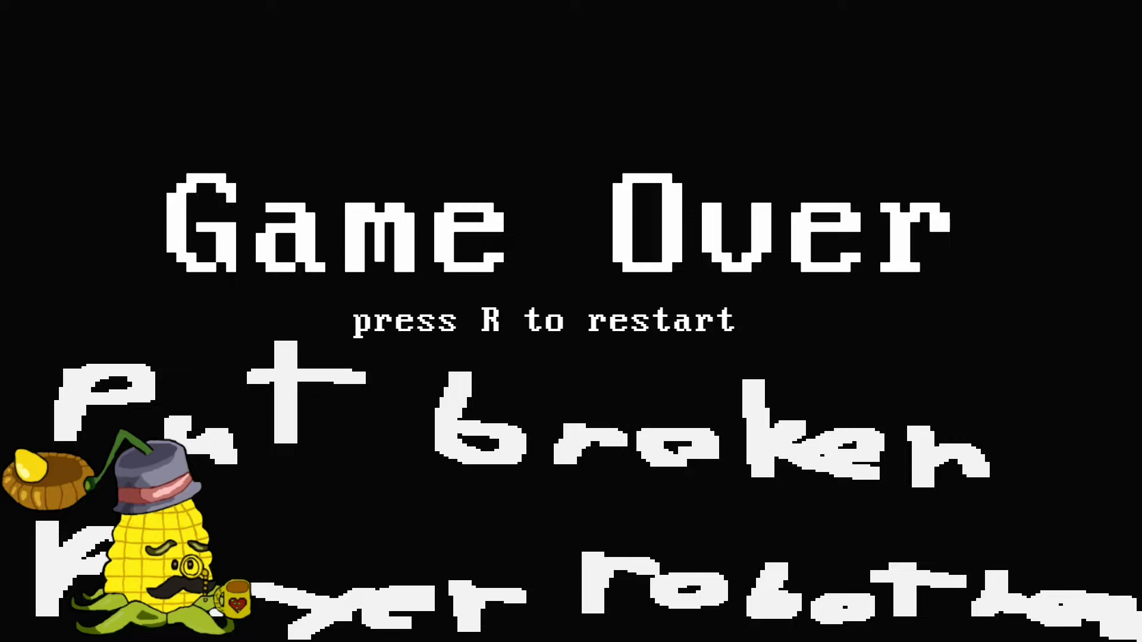
# Run the layout in preview so the robot arena plays with the player centred and one life shown.
pyautogui.press('r')
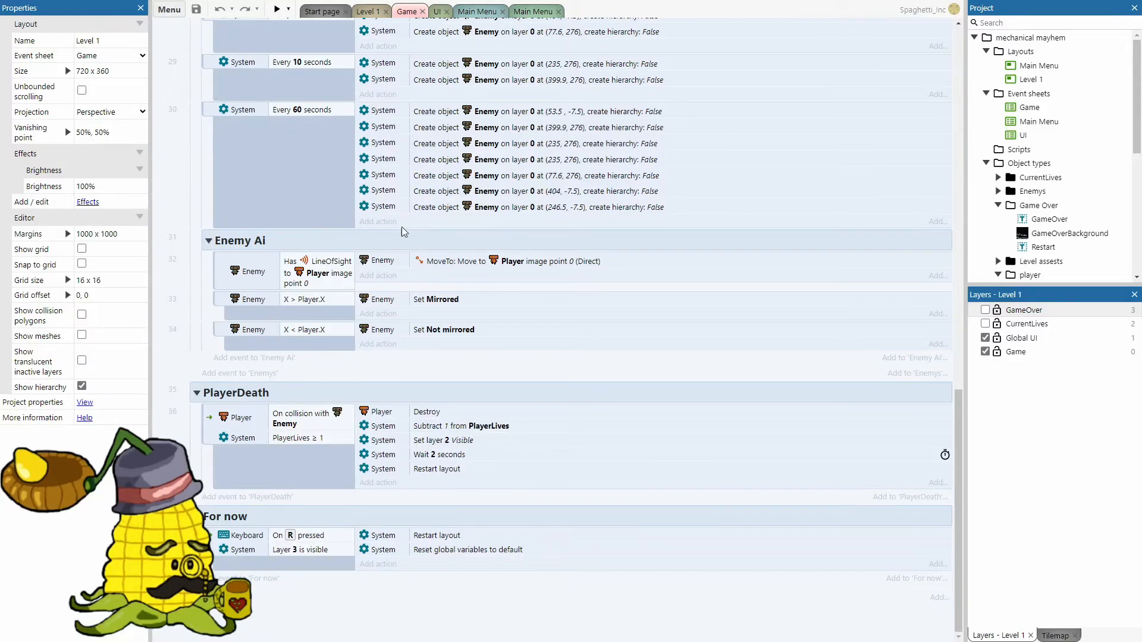
pyautogui.click(279, 8)
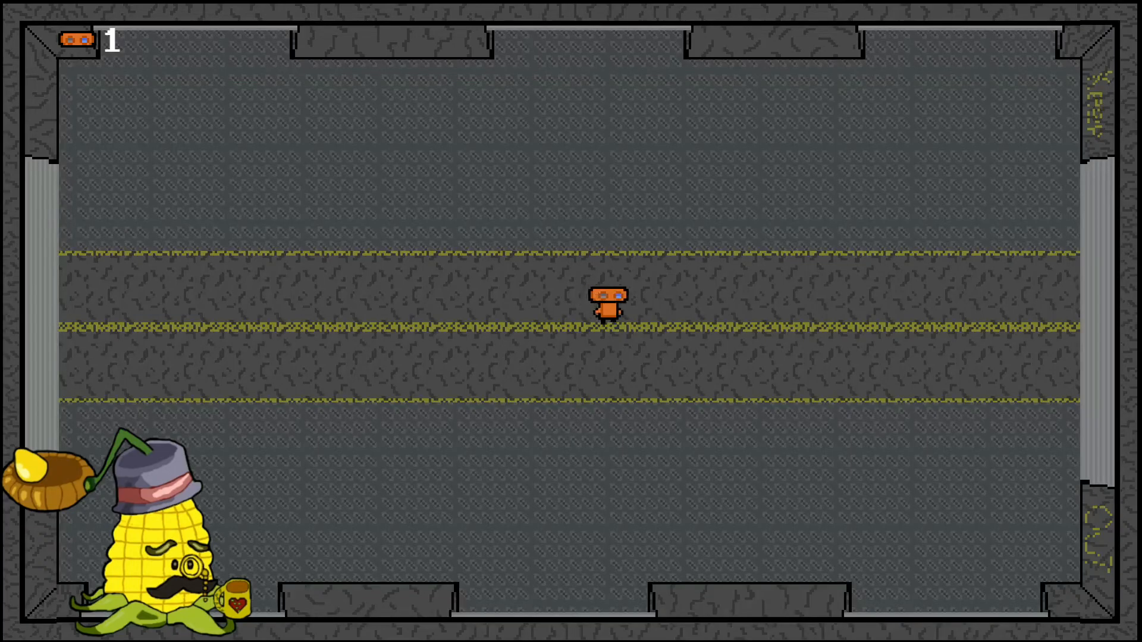